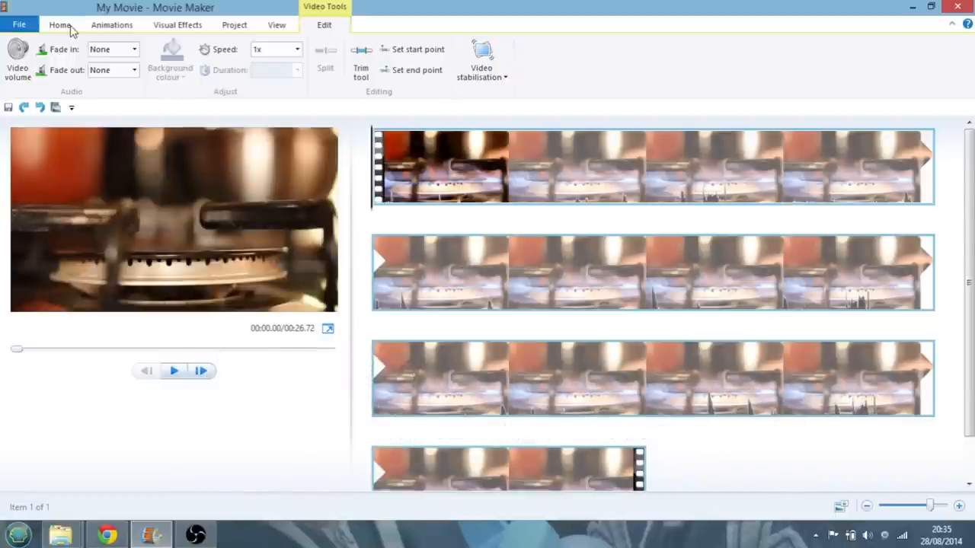
Leave the File menu and return to the Home tools with the burner clip loaded.
{"action": "left_click", "coordinate": [18, 24]}
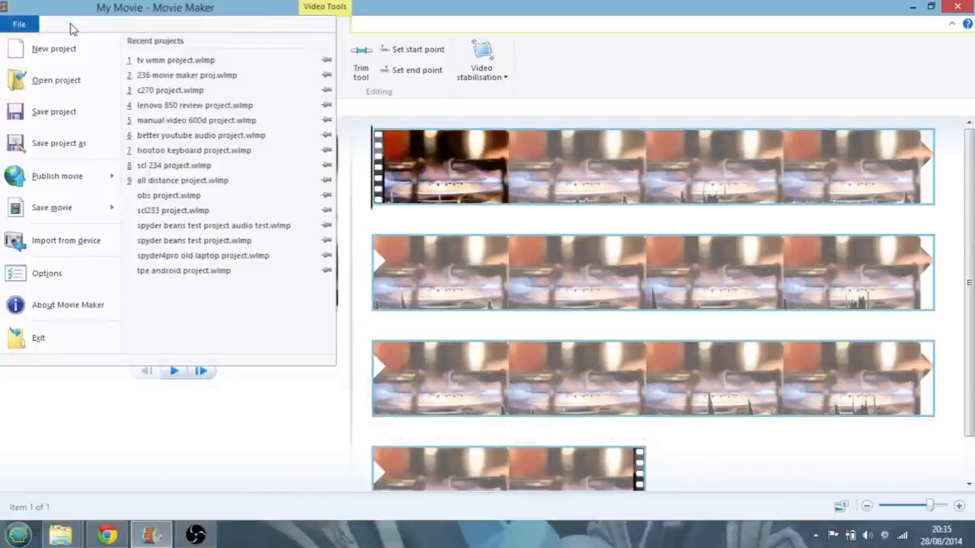
{"action": "left_click", "coordinate": [60, 25]}
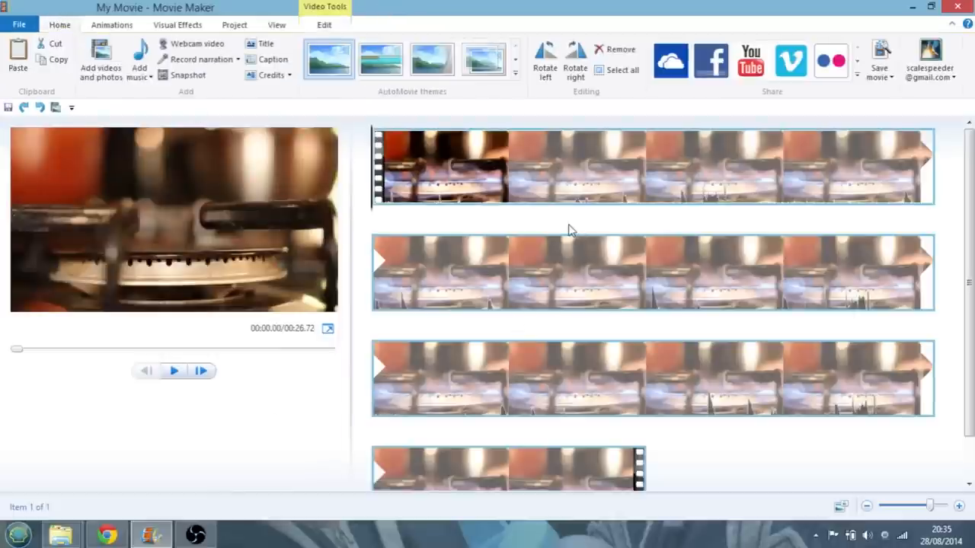
{"action": "mouse_move", "coordinate": [487, 217]}
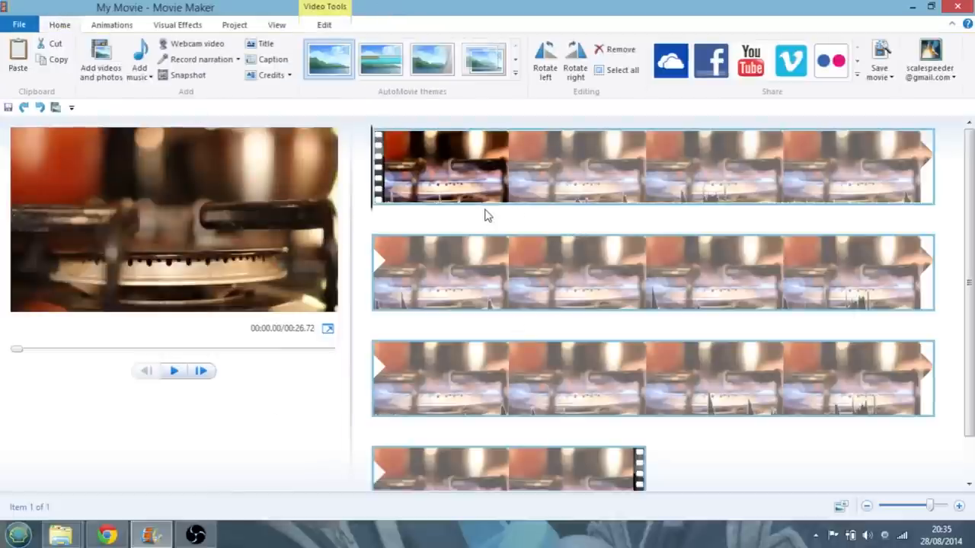
{"action": "mouse_move", "coordinate": [465, 371]}
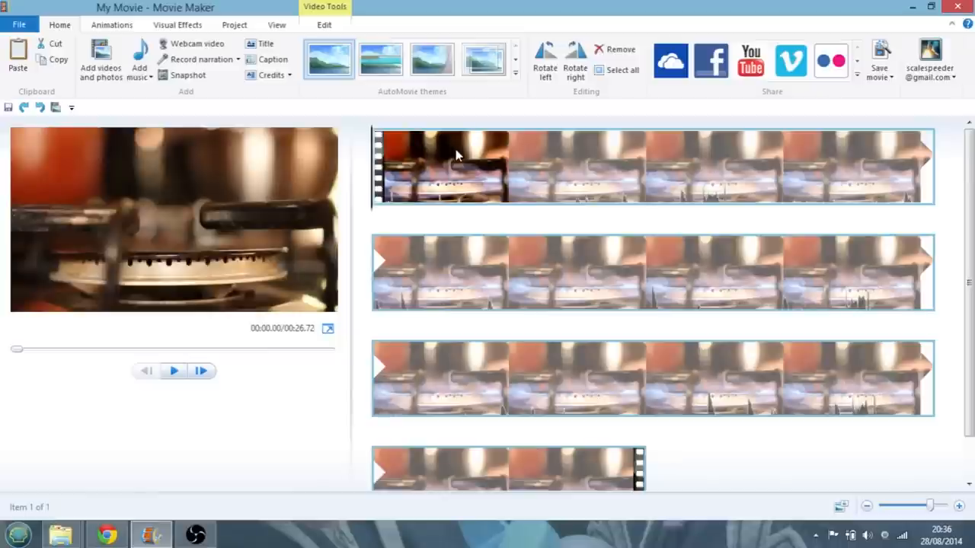
{"action": "mouse_move", "coordinate": [457, 164]}
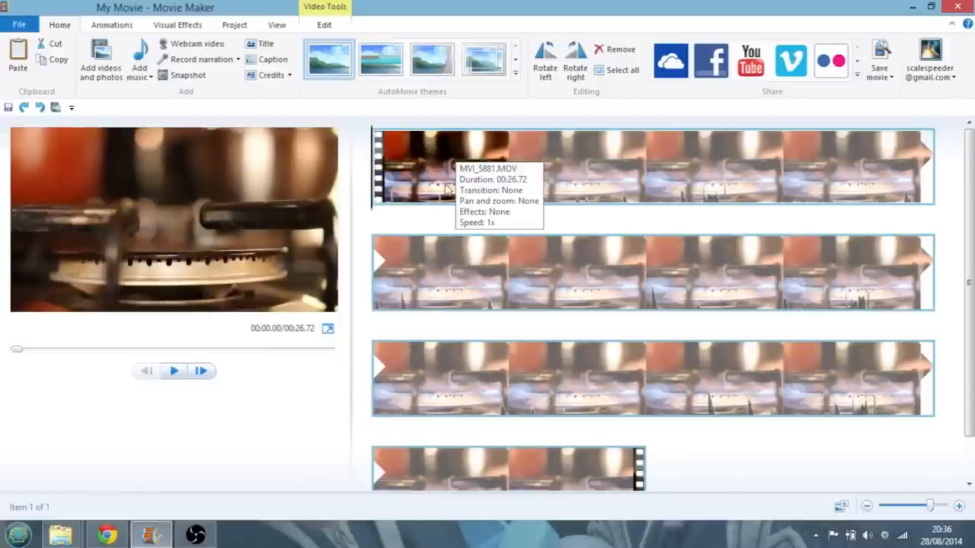
{"action": "mouse_move", "coordinate": [327, 258]}
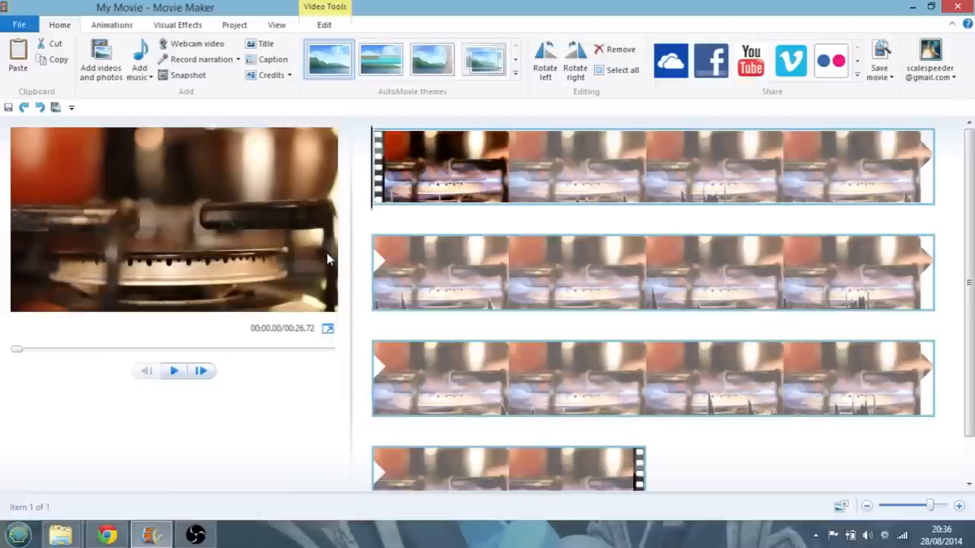
{"action": "mouse_move", "coordinate": [372, 134]}
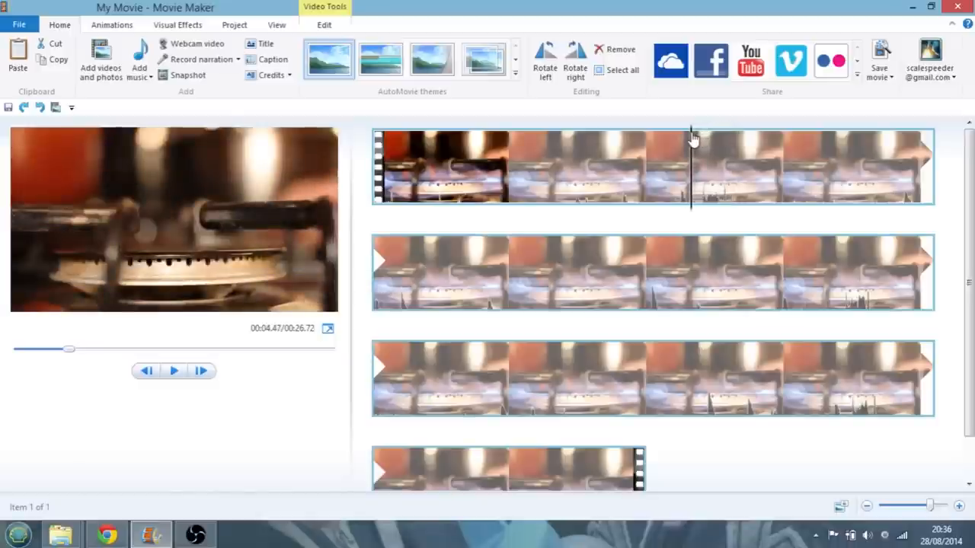
{"action": "mouse_move", "coordinate": [354, 30]}
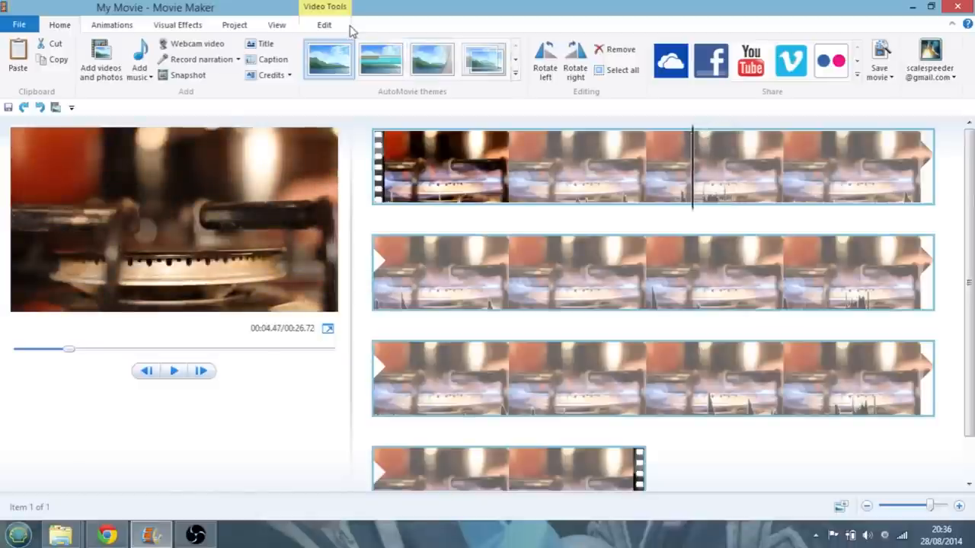
Split the clip at about 4.5 s, then locate the ignition and split again near 1.6 s.
{"action": "left_click", "coordinate": [323, 25]}
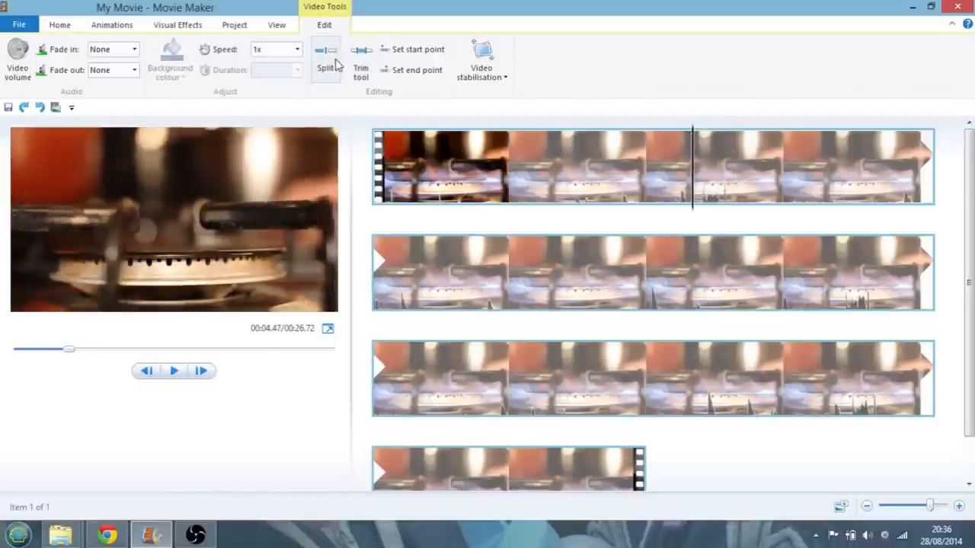
{"action": "left_click", "coordinate": [326, 61]}
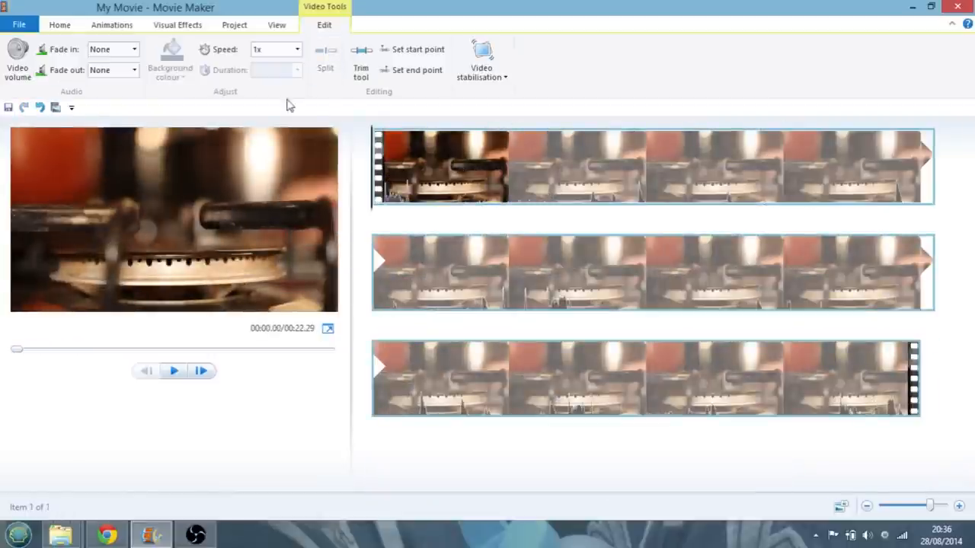
{"action": "left_click", "coordinate": [174, 371]}
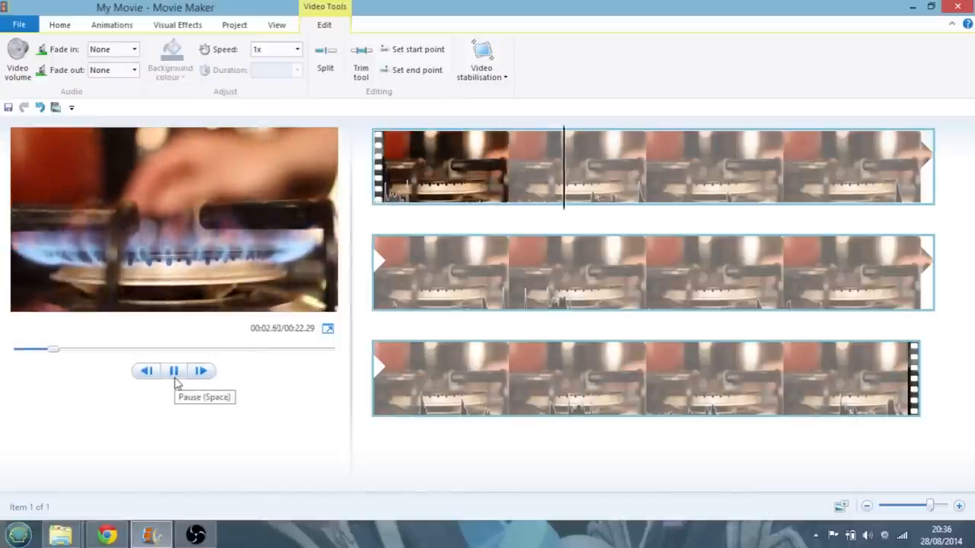
{"action": "left_click", "coordinate": [173, 372]}
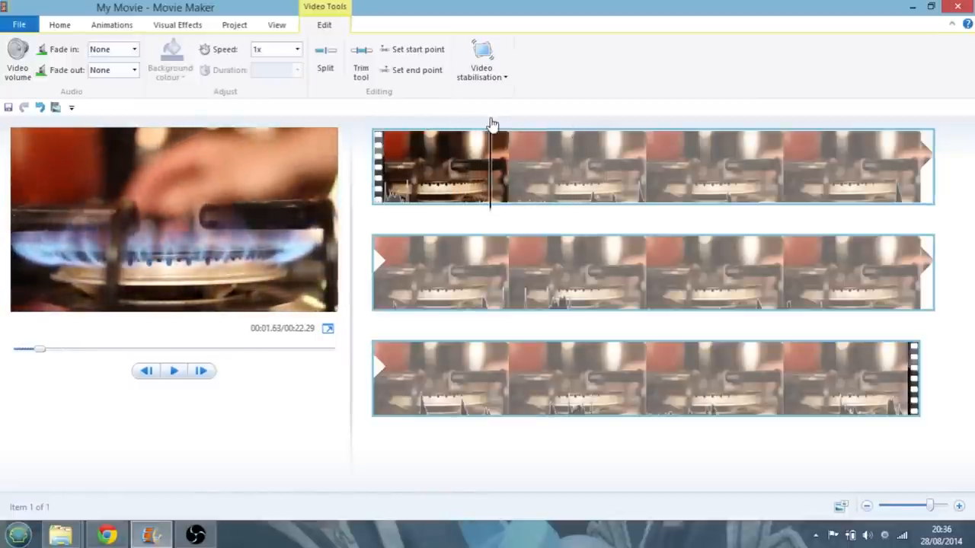
{"action": "left_click", "coordinate": [326, 58]}
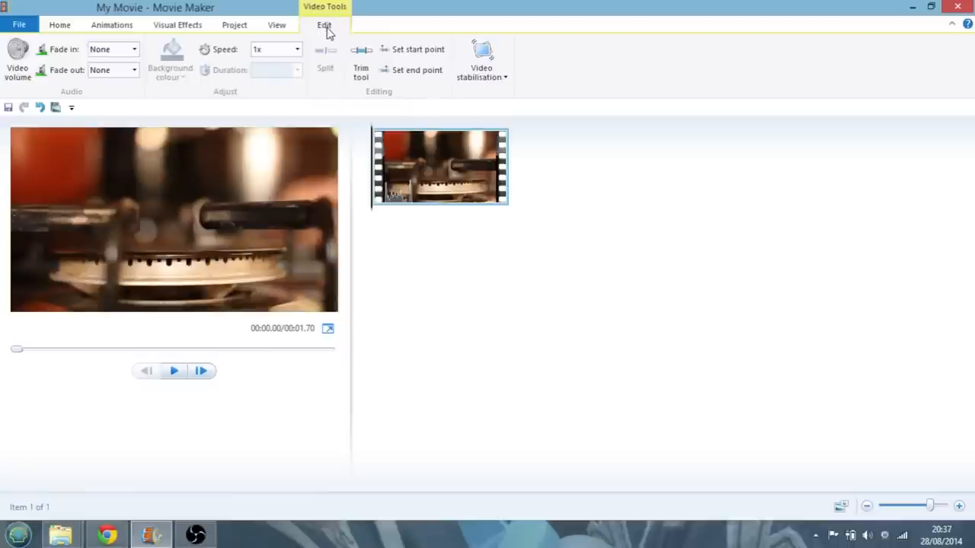
Slow the clip to half speed and preview the ignition from the start.
{"action": "left_click", "coordinate": [297, 49]}
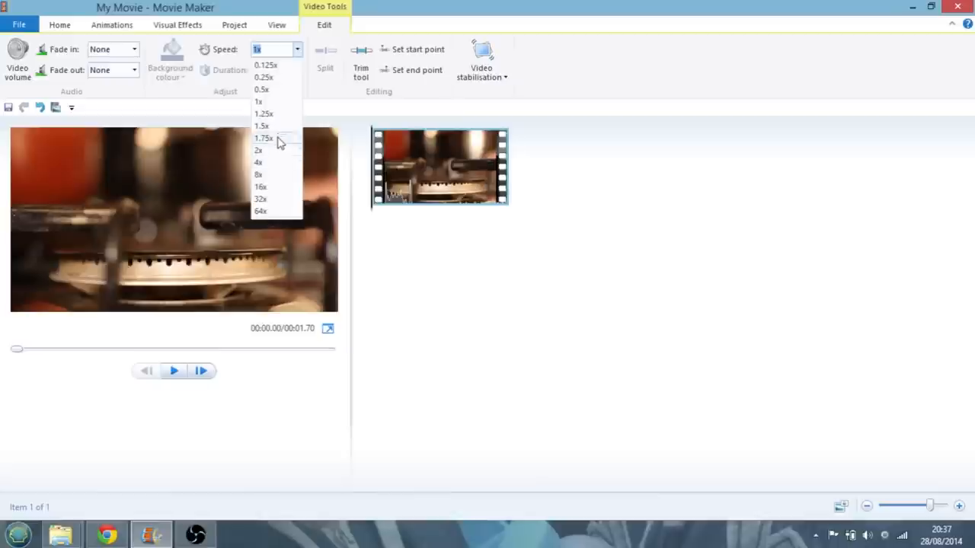
{"action": "left_click", "coordinate": [262, 88]}
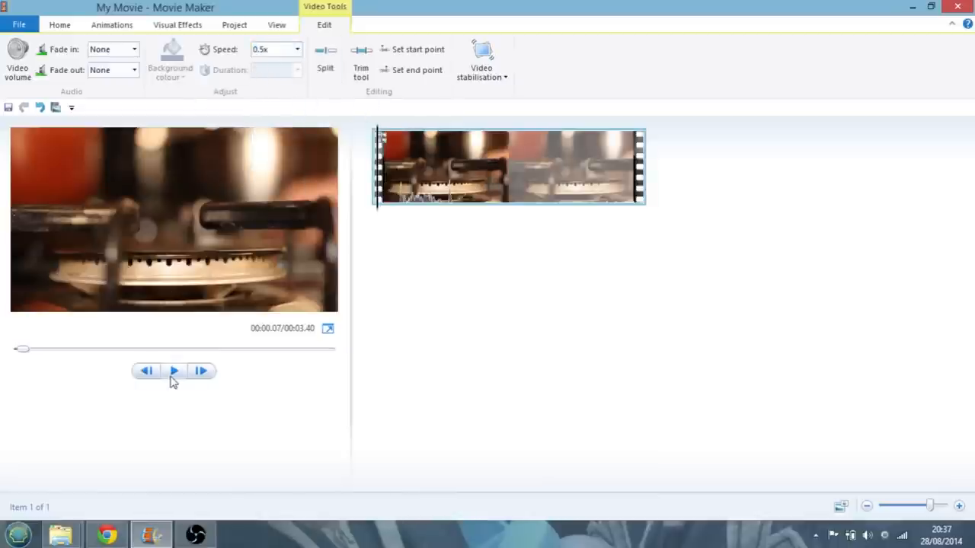
{"action": "left_click", "coordinate": [173, 372]}
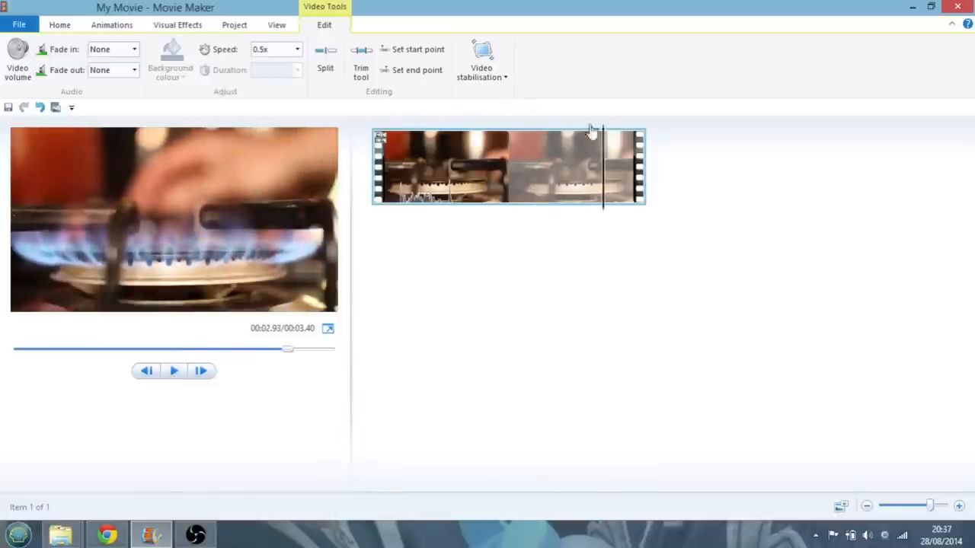
{"action": "left_click", "coordinate": [295, 49]}
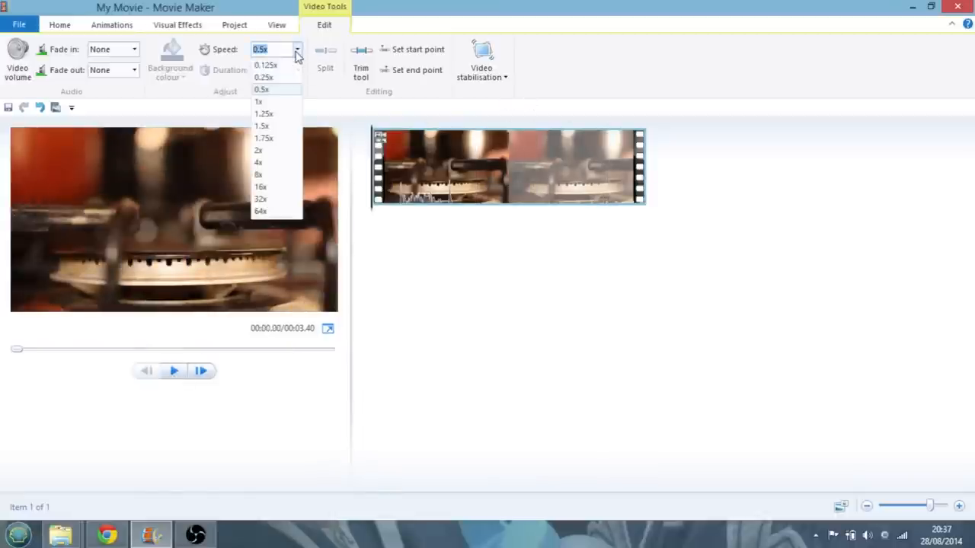
{"action": "left_click", "coordinate": [263, 76]}
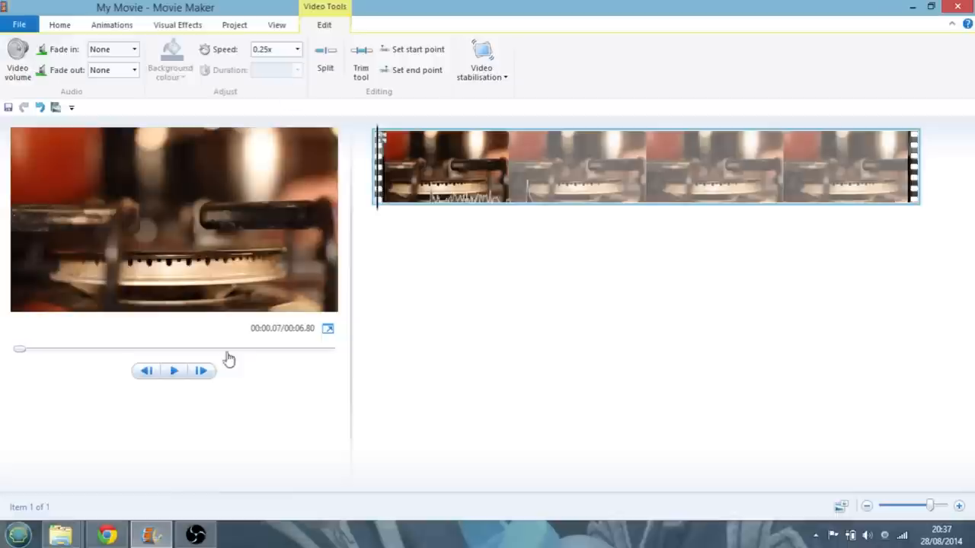
{"action": "left_click", "coordinate": [174, 371]}
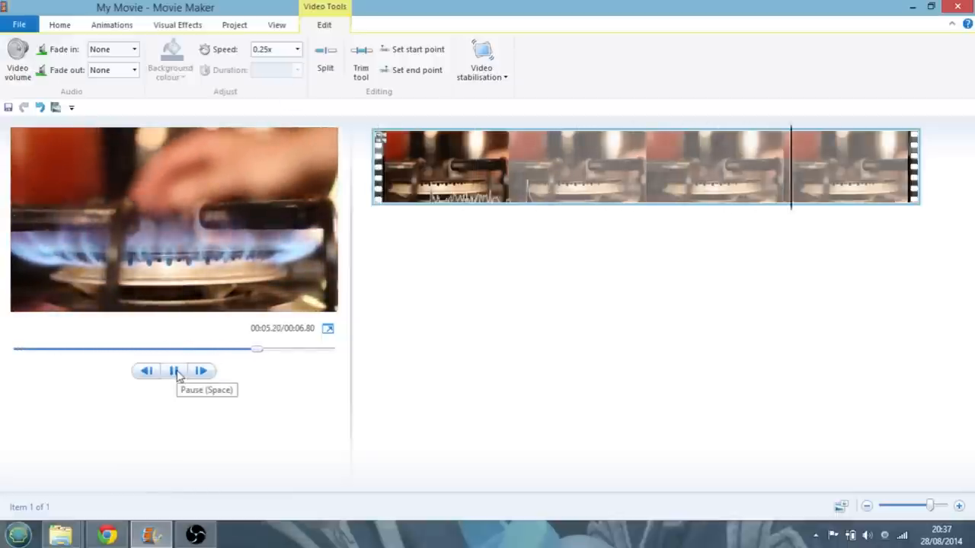
Set the clip to 0.125x speed and preview it.
{"action": "left_click", "coordinate": [295, 48]}
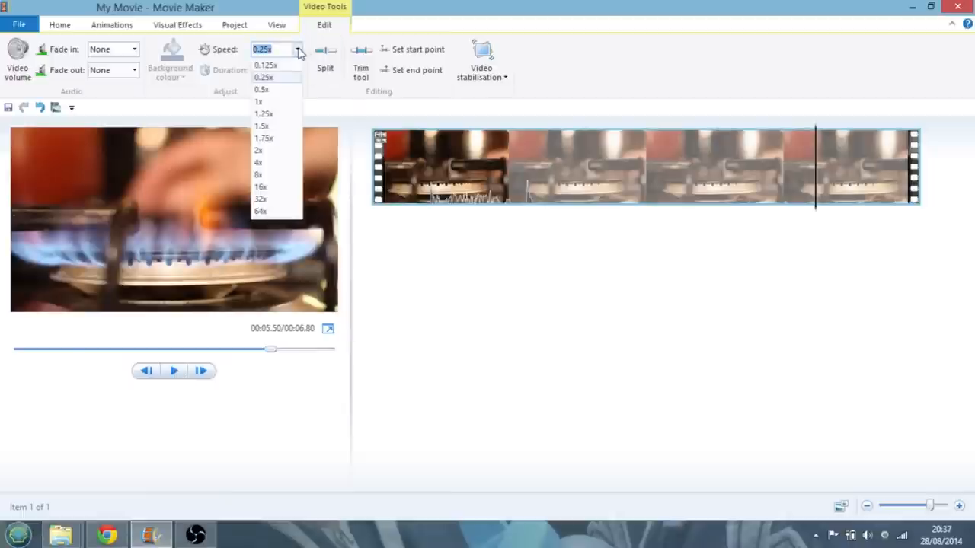
{"action": "left_click", "coordinate": [265, 63]}
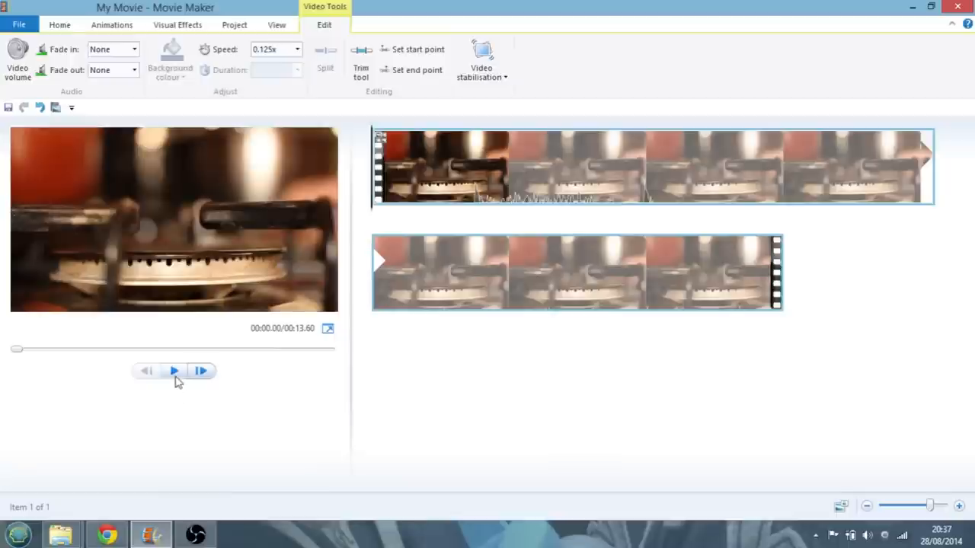
{"action": "left_click", "coordinate": [174, 372]}
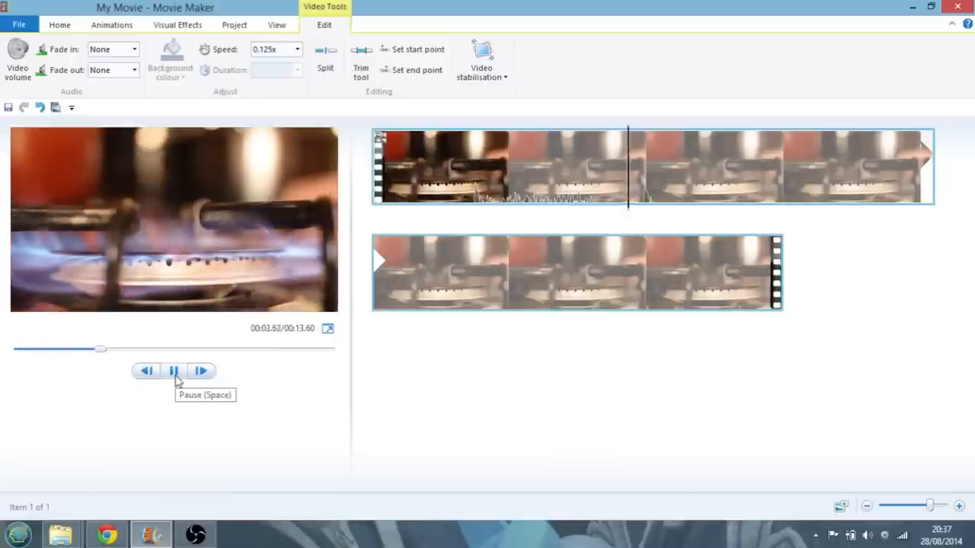
{"action": "left_click", "coordinate": [174, 371]}
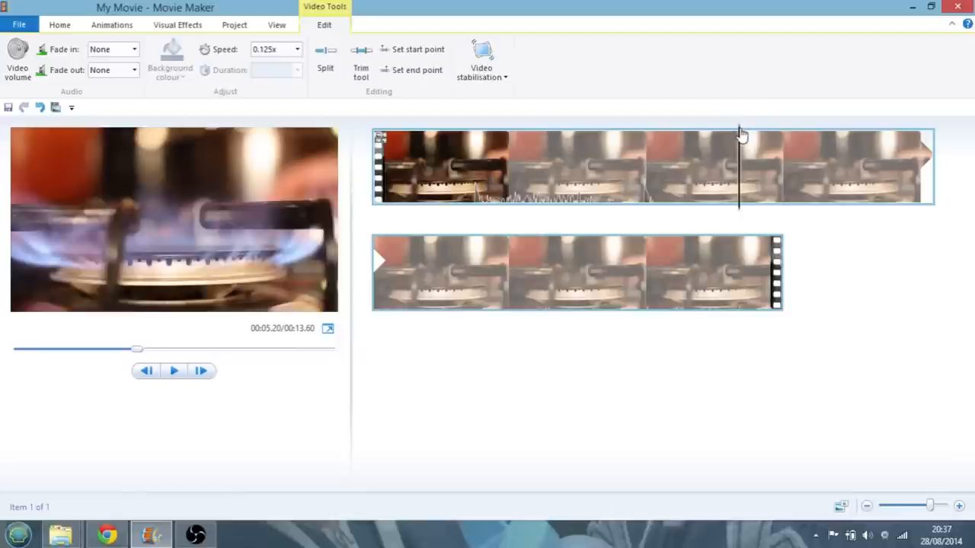
Return to the clip's start and preview it at 0.25x quarter speed.
{"action": "left_click_drag", "start_coordinate": [739, 136], "coordinate": [657, 135]}
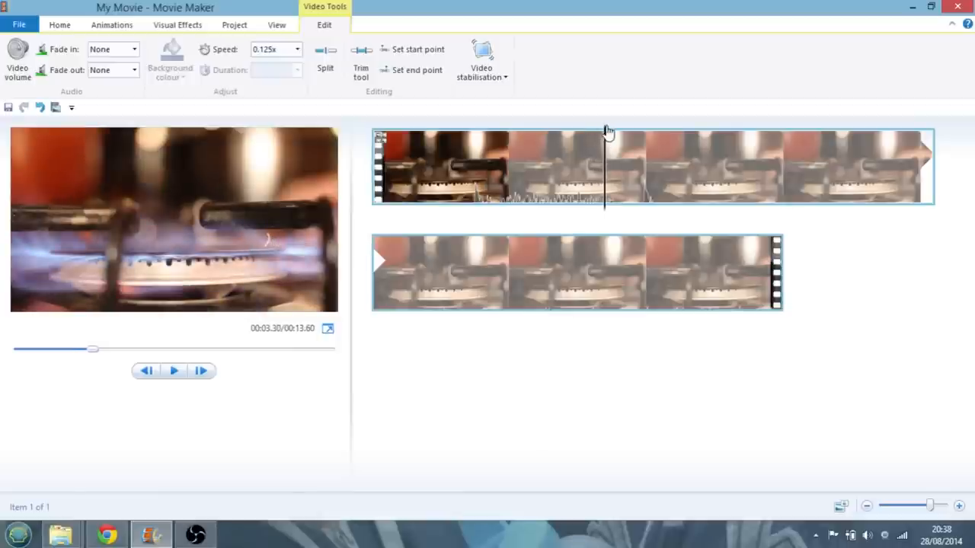
{"action": "left_click", "coordinate": [147, 371]}
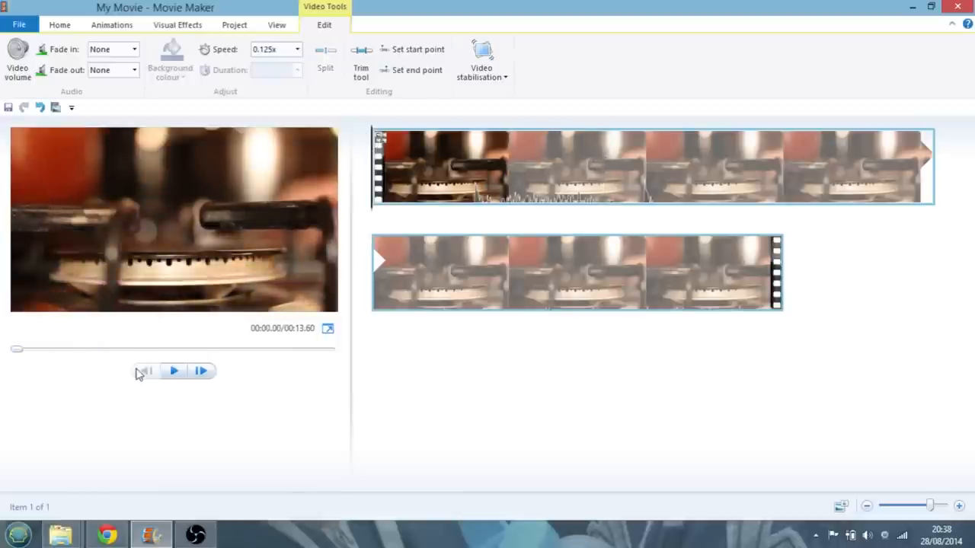
{"action": "left_click", "coordinate": [174, 371]}
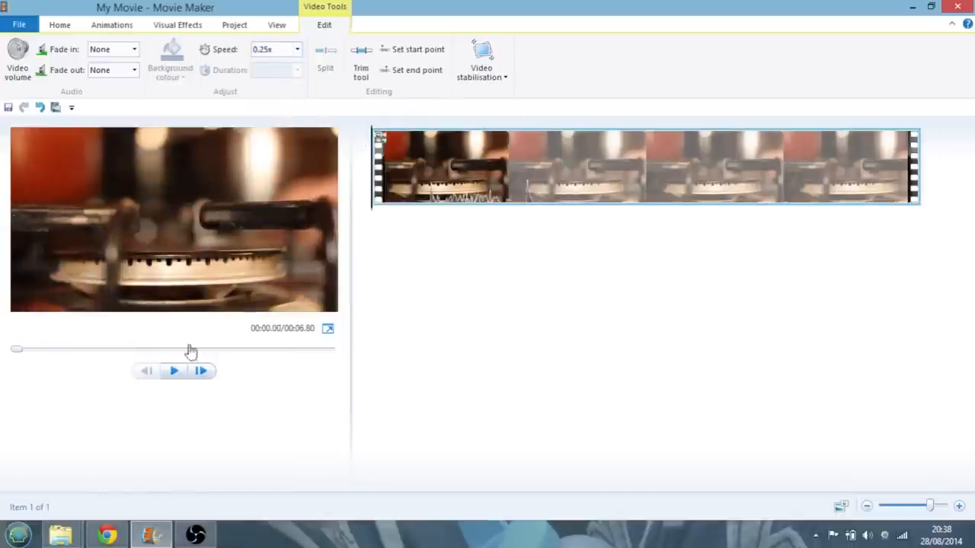
{"action": "left_click", "coordinate": [174, 371]}
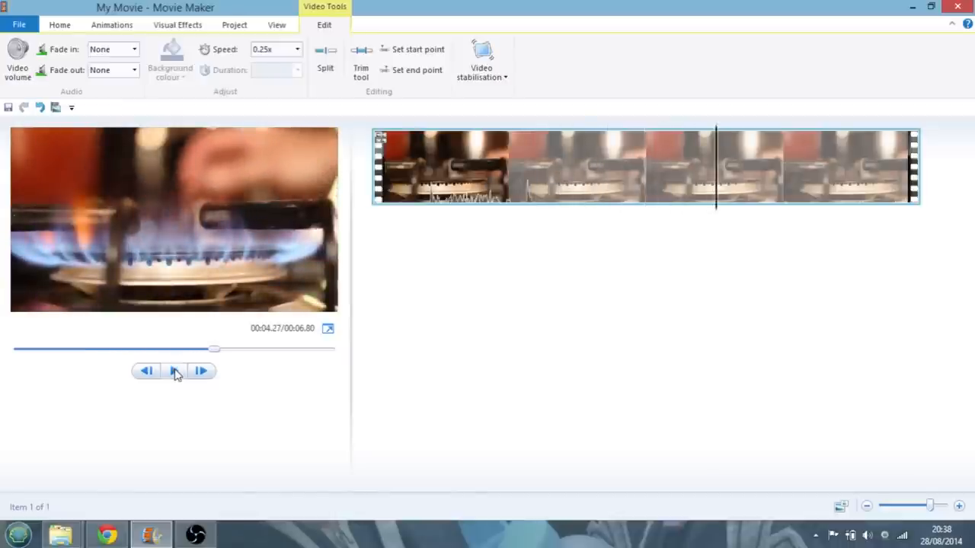
{"action": "mouse_move", "coordinate": [471, 190]}
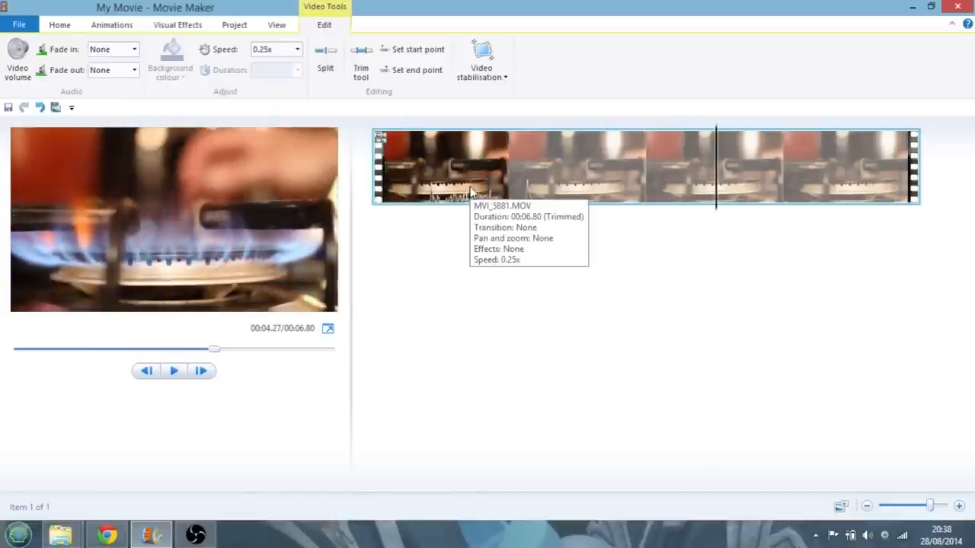
{"action": "mouse_move", "coordinate": [327, 30]}
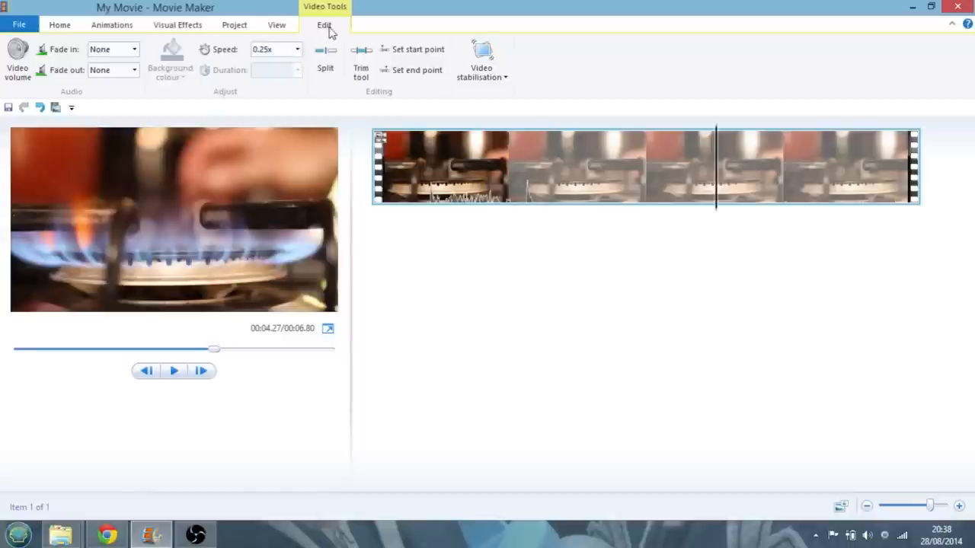
{"action": "mouse_move", "coordinate": [274, 49]}
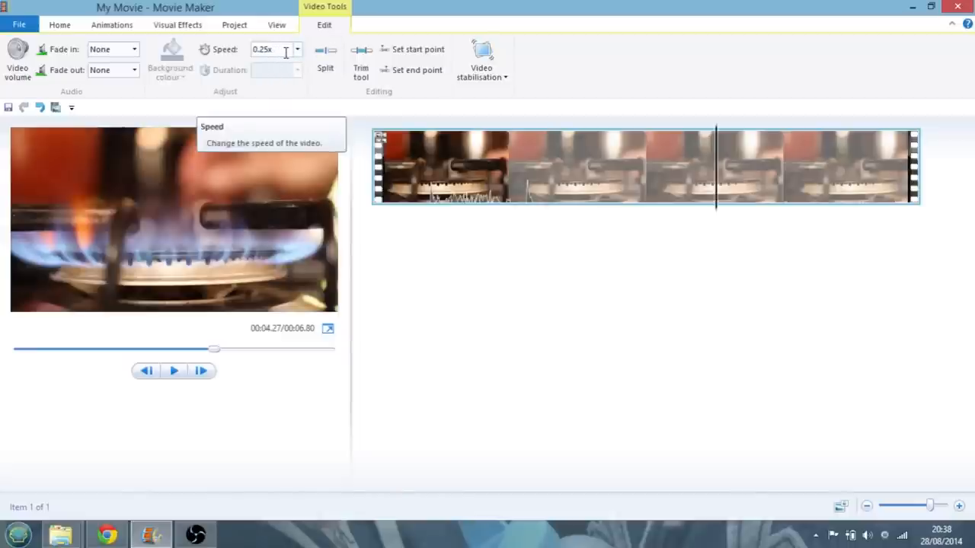
{"action": "mouse_move", "coordinate": [454, 289]}
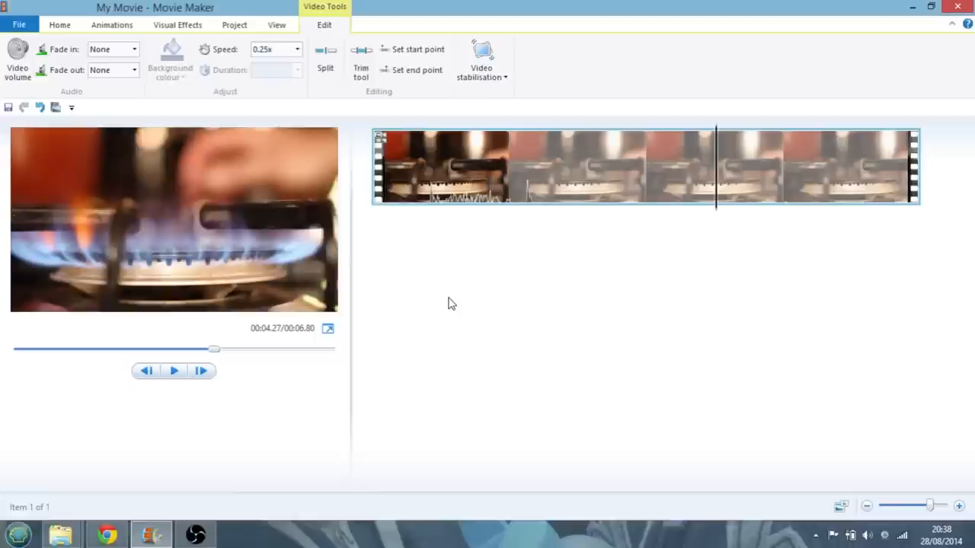
{"action": "mouse_move", "coordinate": [450, 329]}
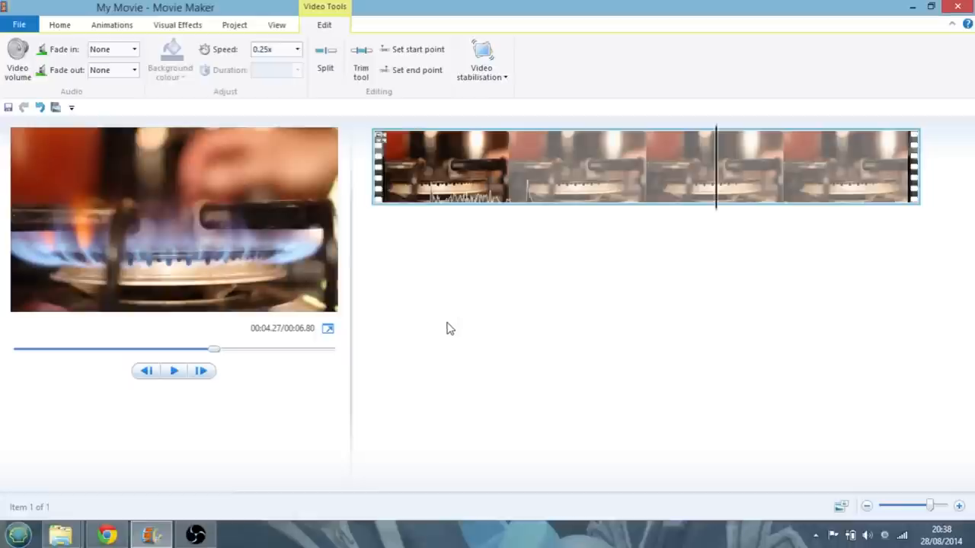
{"action": "mouse_move", "coordinate": [444, 337]}
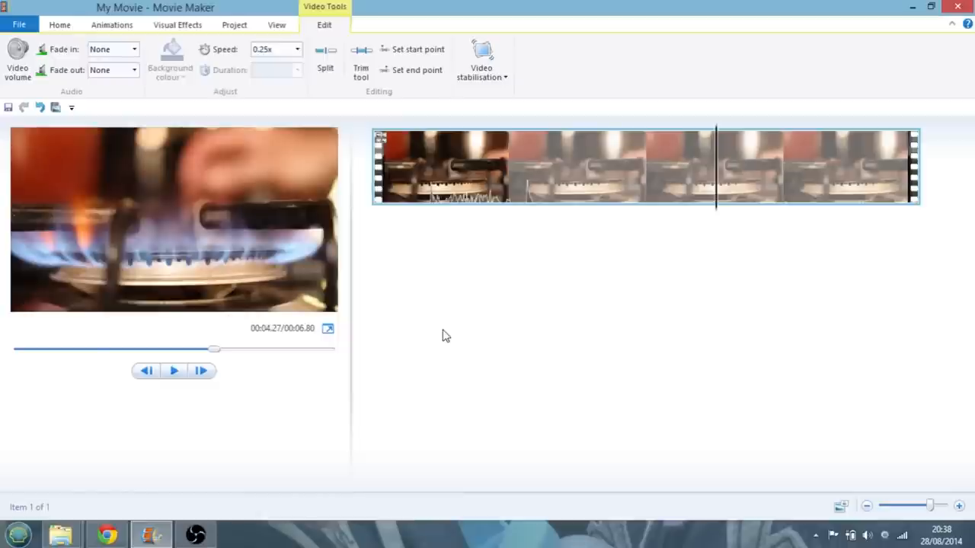
{"action": "mouse_move", "coordinate": [439, 341]}
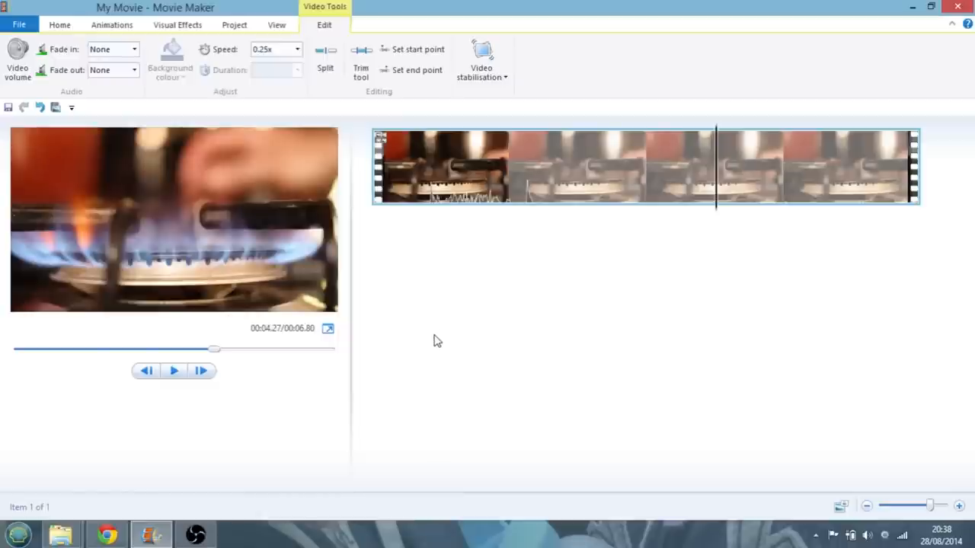